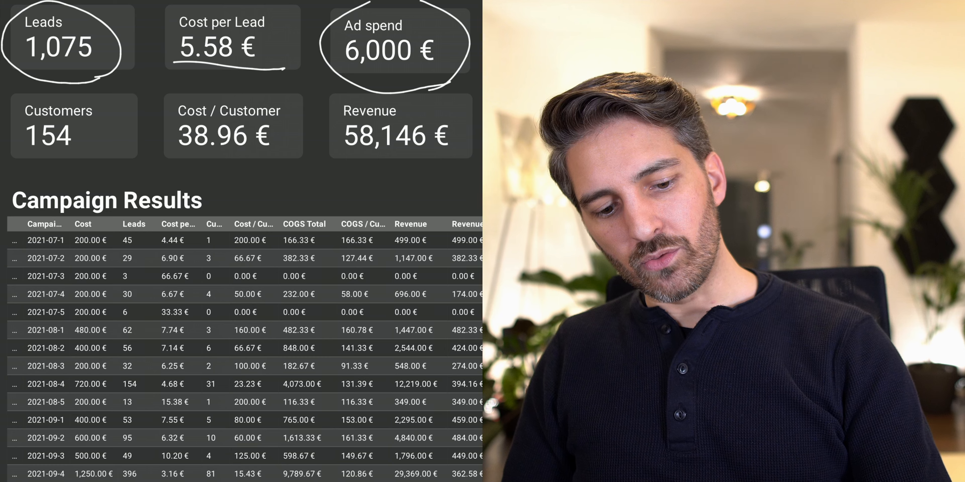
Circle Ad spend, Costs of goods sold and Revenue with the pen to mark net profit.
left_click_drag(25, 83, 70, 184)
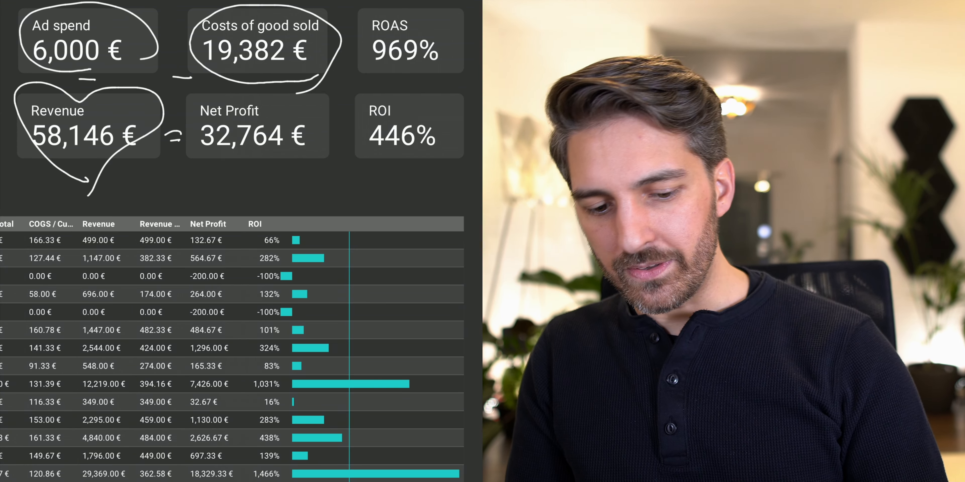
Erase the pen markings drawn over the profit and ROI scorecards.
left_click_drag(197, 151, 308, 148)
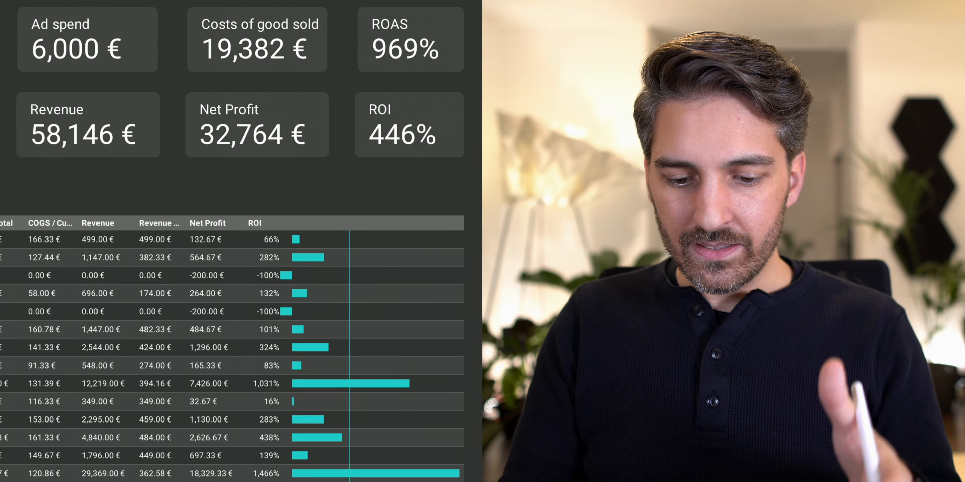
scroll("down", 3)
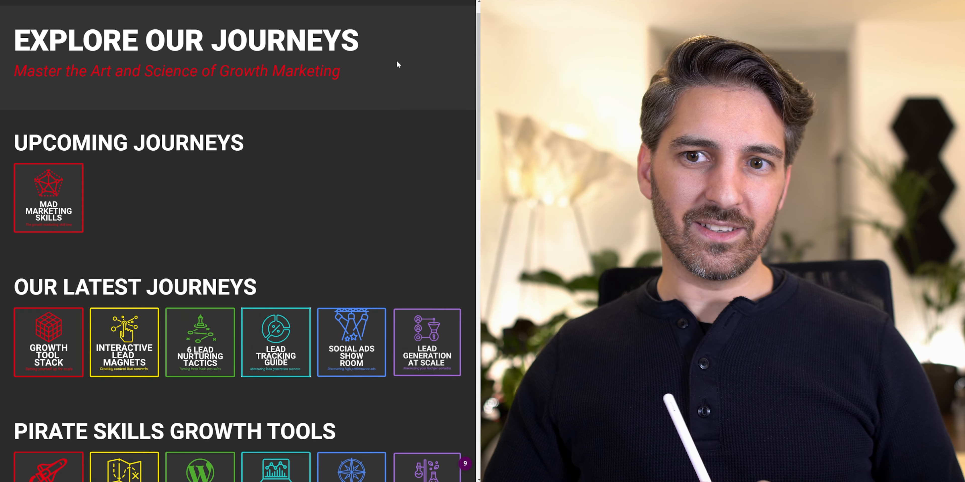
scroll("down", 3)
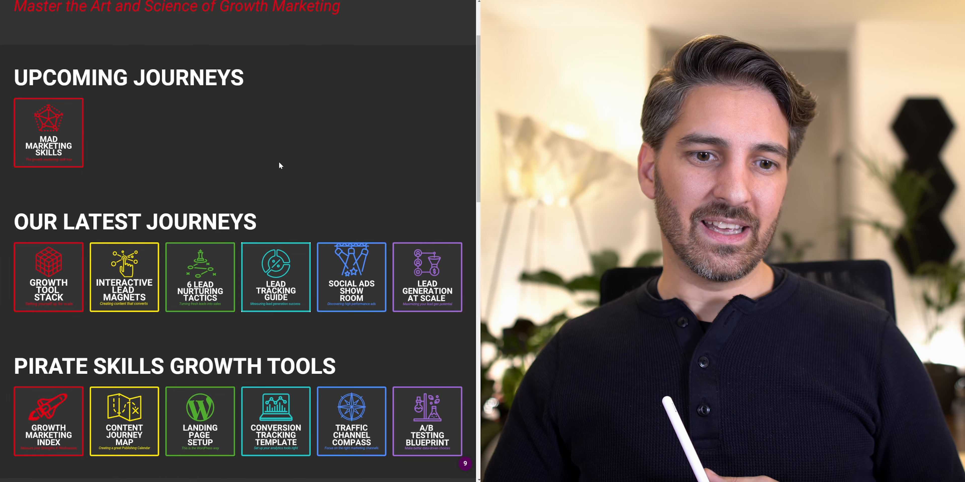
scroll("down", 3)
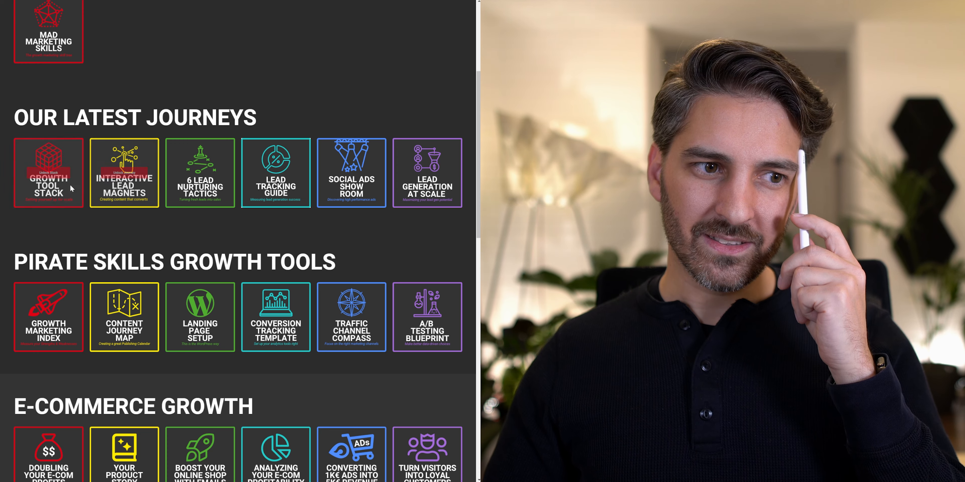
mouse_move(351, 172)
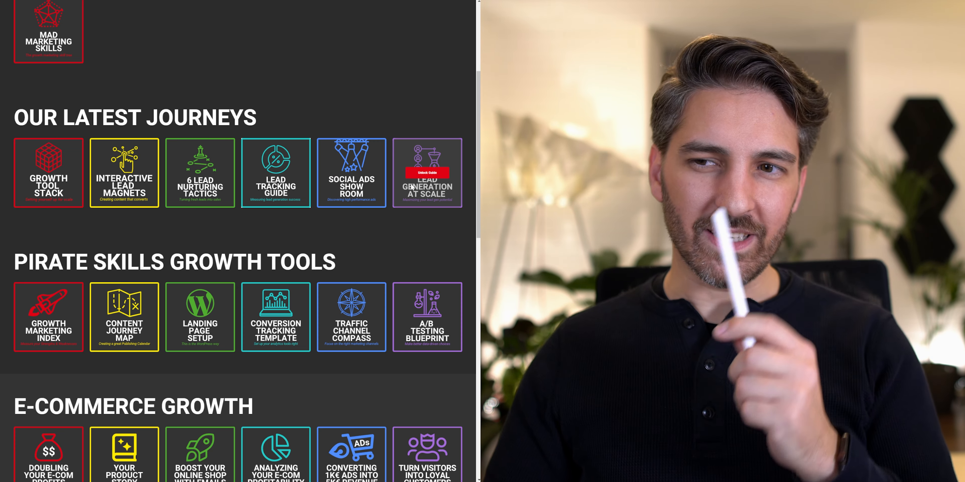
scroll("down", 3)
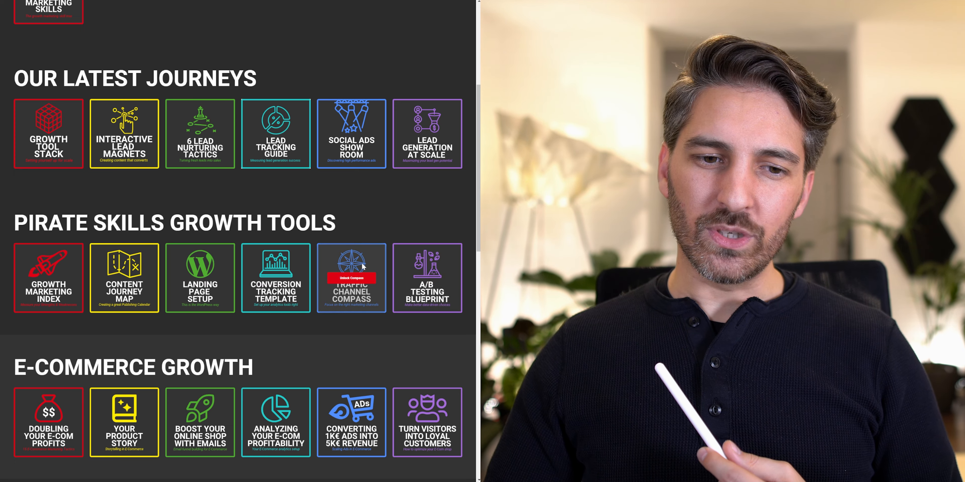
mouse_move(427, 279)
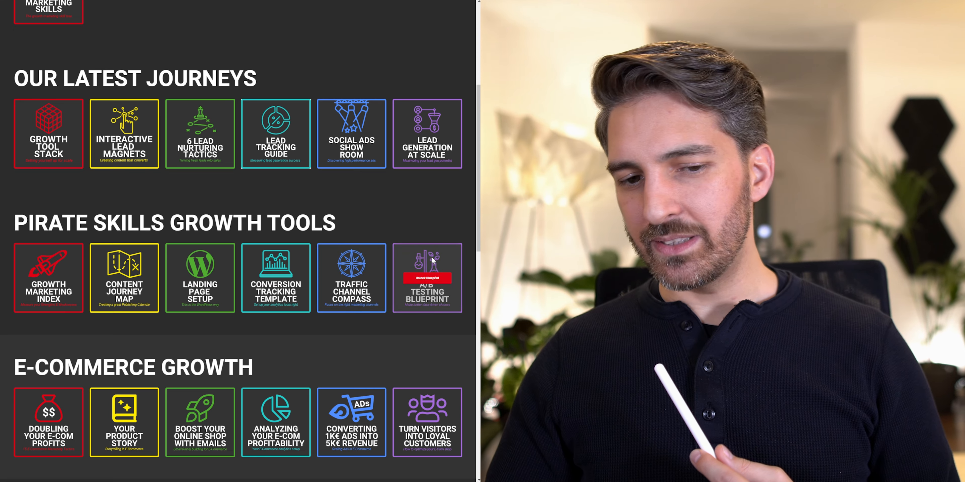